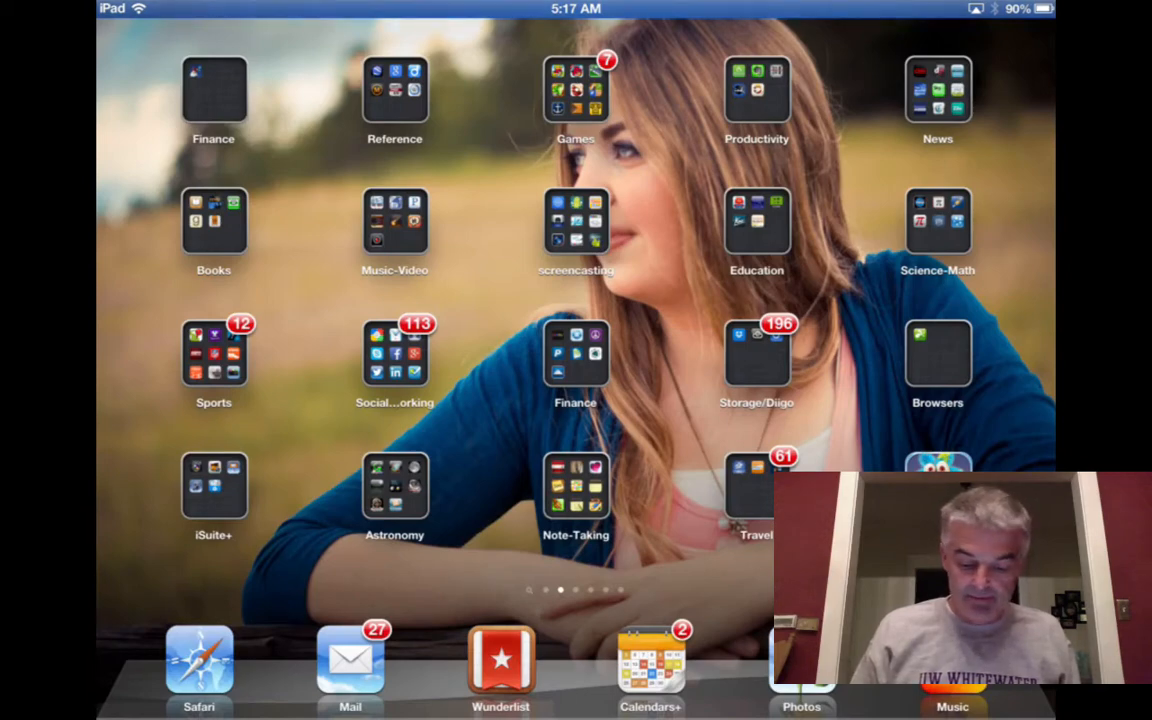
Launch Explain Everything from the screencasting apps folder onto the Perfect Match title slide
{"action": "left_click", "coordinate": [576, 222]}
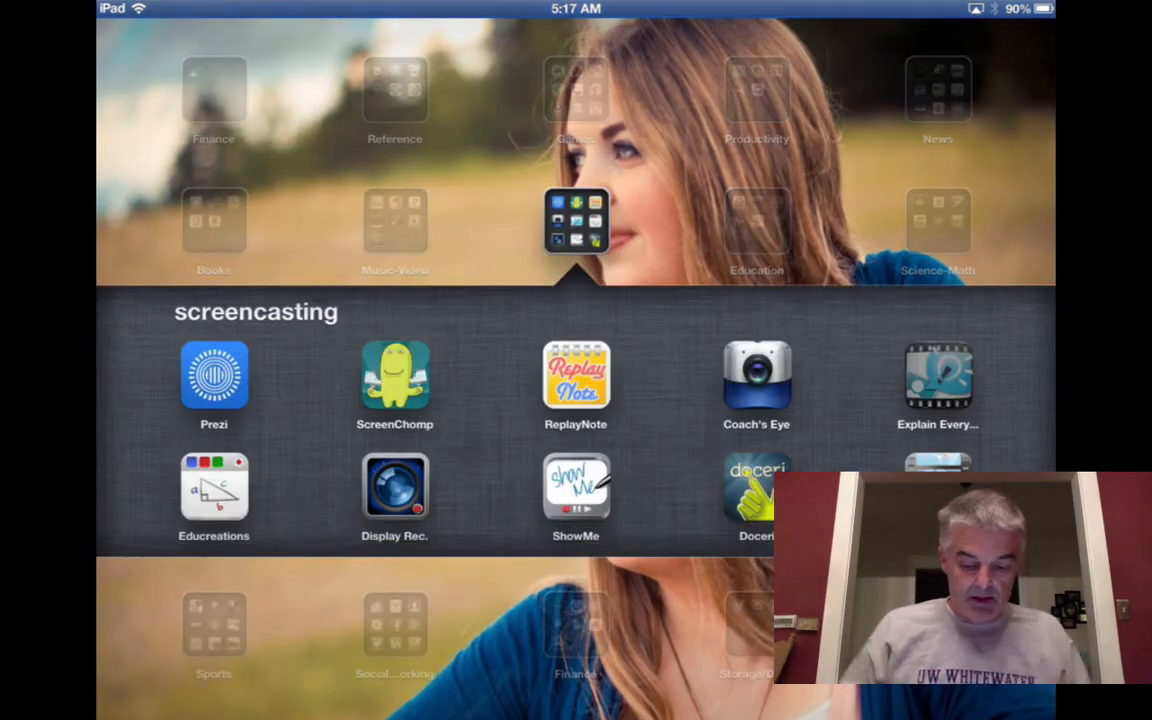
{"action": "left_click", "coordinate": [936, 384]}
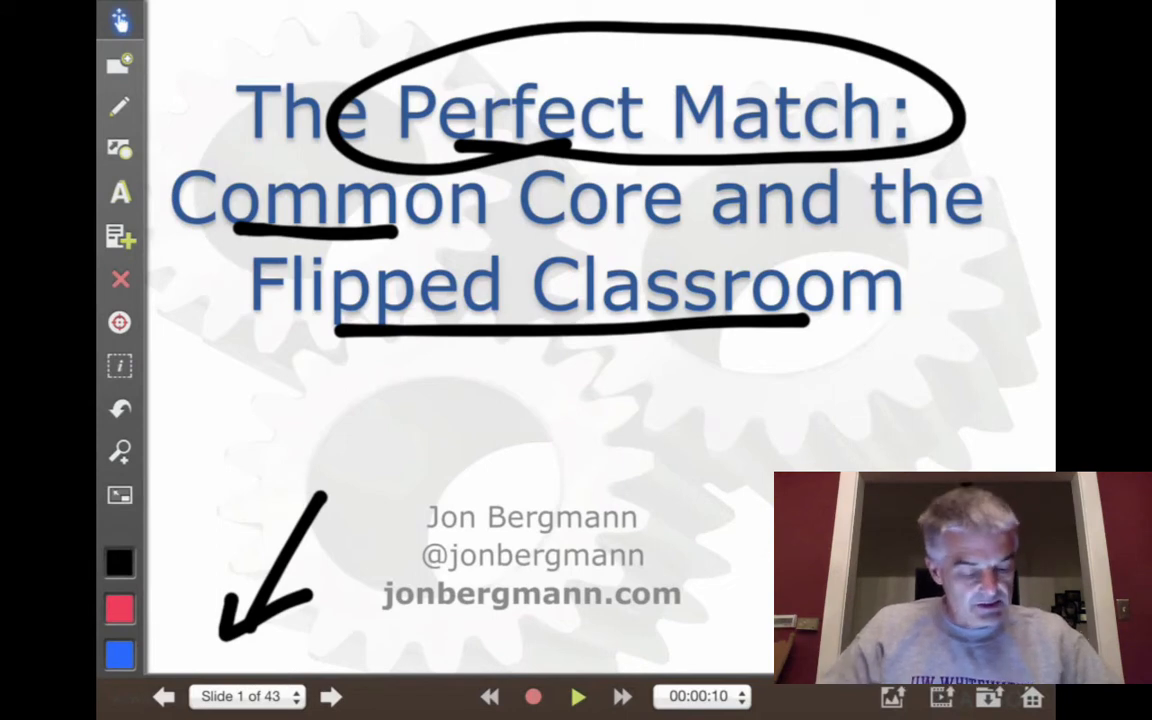
Bring up the insert-object choices, then add a new blank slide 2 of 44
{"action": "left_click", "coordinate": [120, 236]}
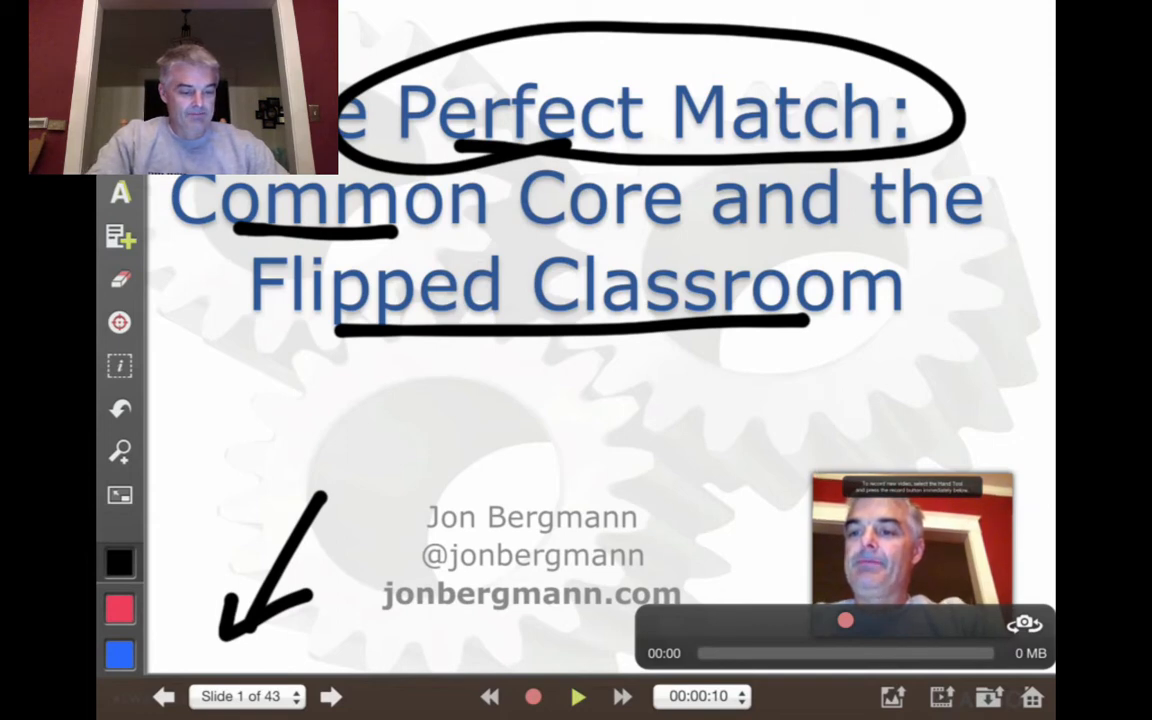
{"action": "left_click", "coordinate": [578, 696]}
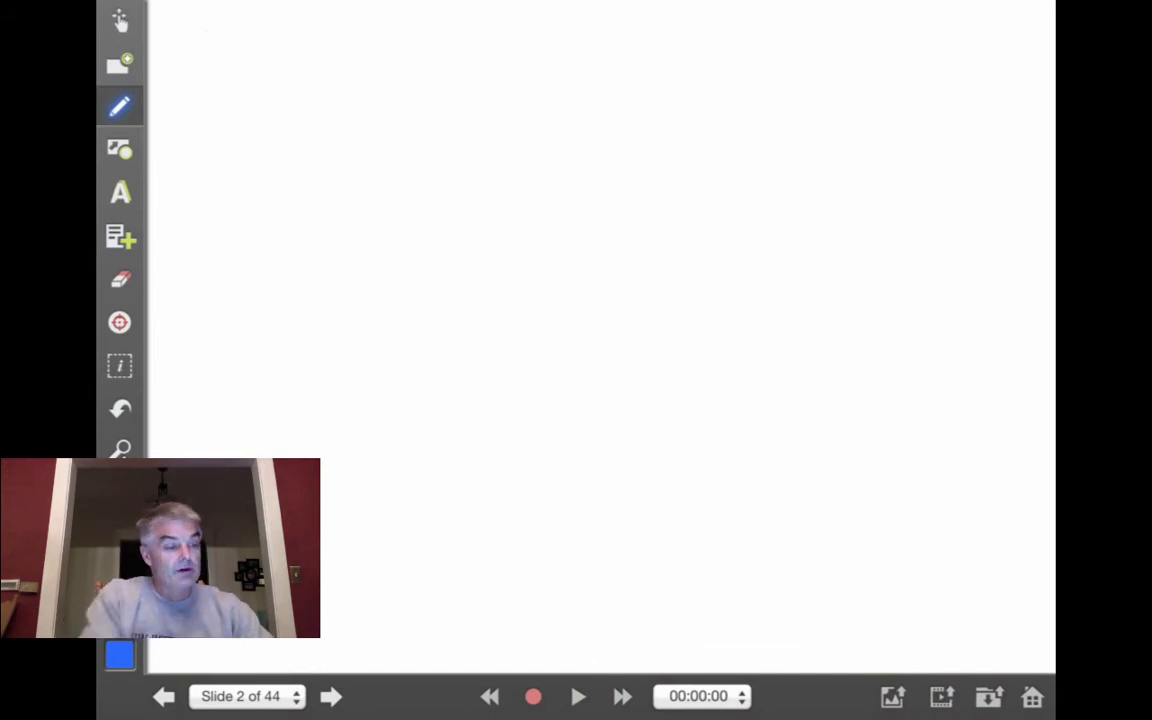
Bring up the insert-object menu on the blank slide 2
{"action": "left_click", "coordinate": [120, 236]}
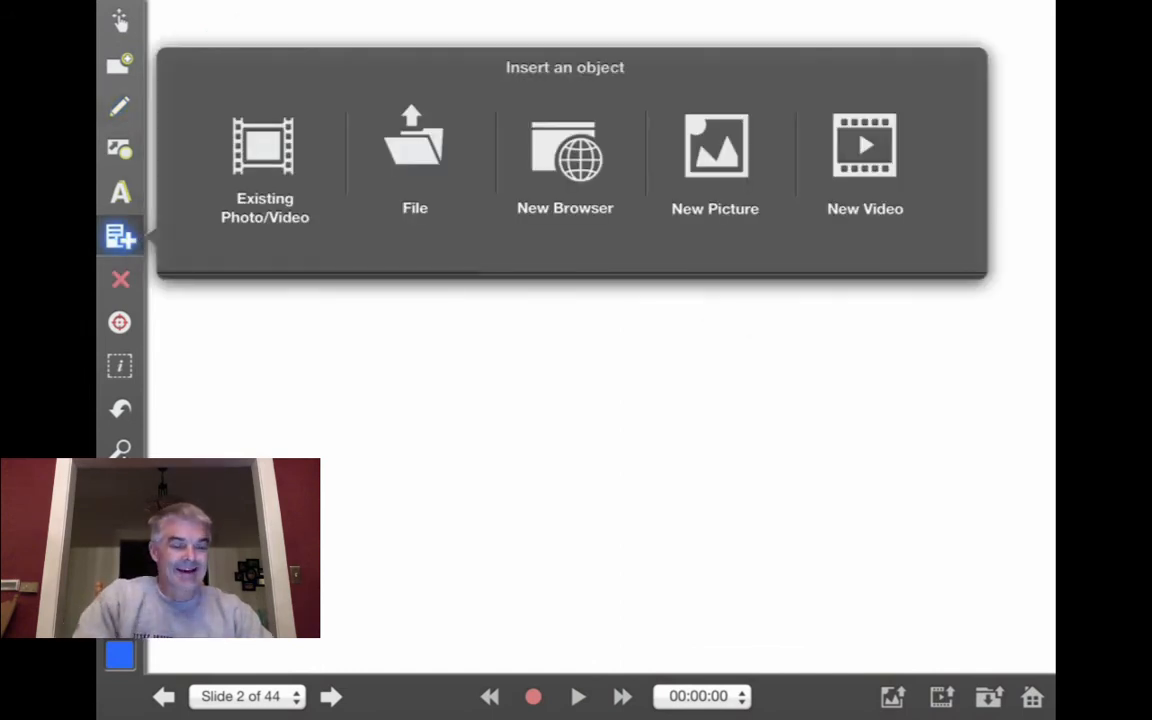
Insert a live front-camera video object, then switch to the freehand pen
{"action": "left_click", "coordinate": [864, 156]}
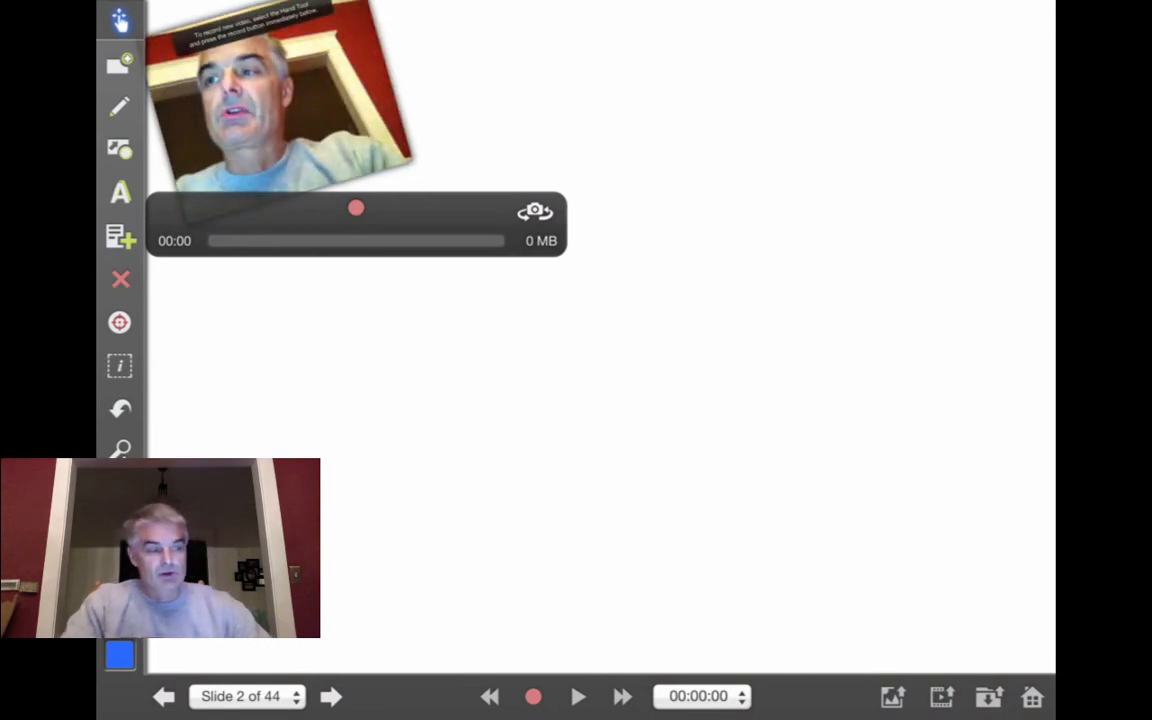
{"action": "left_click", "coordinate": [120, 108]}
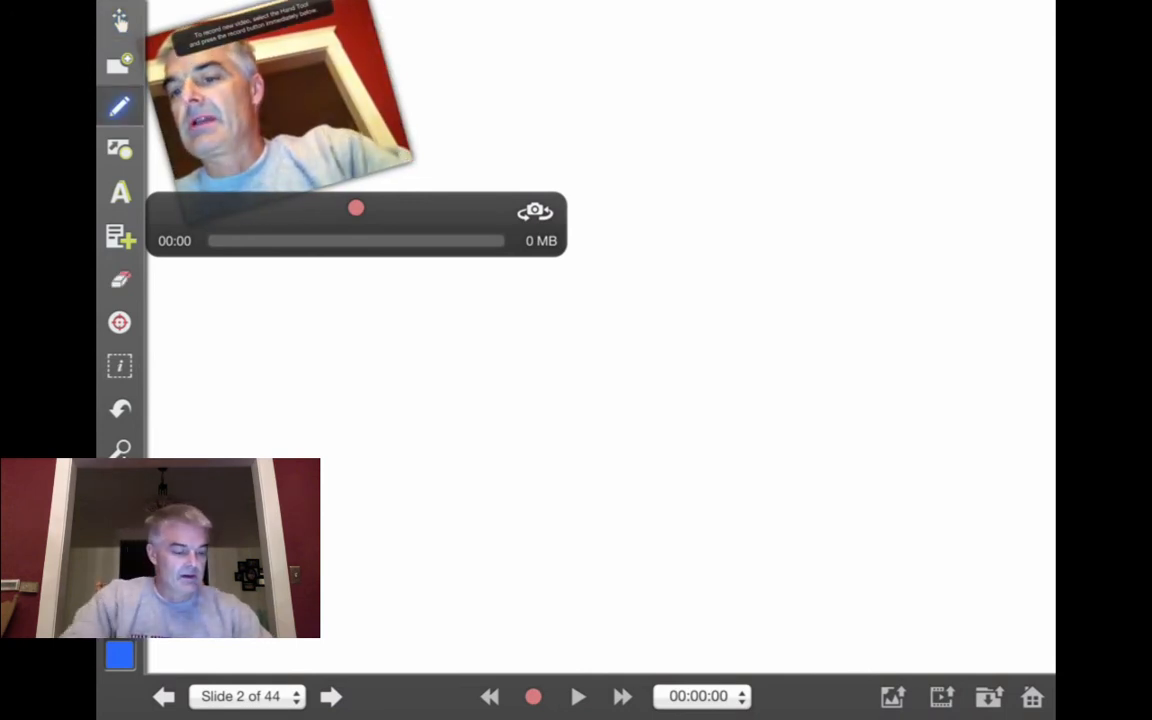
Start recording the camera clip before handwriting 'Hi' and solving 2x − 8 = 12 to x = 10
{"action": "left_click", "coordinate": [356, 208]}
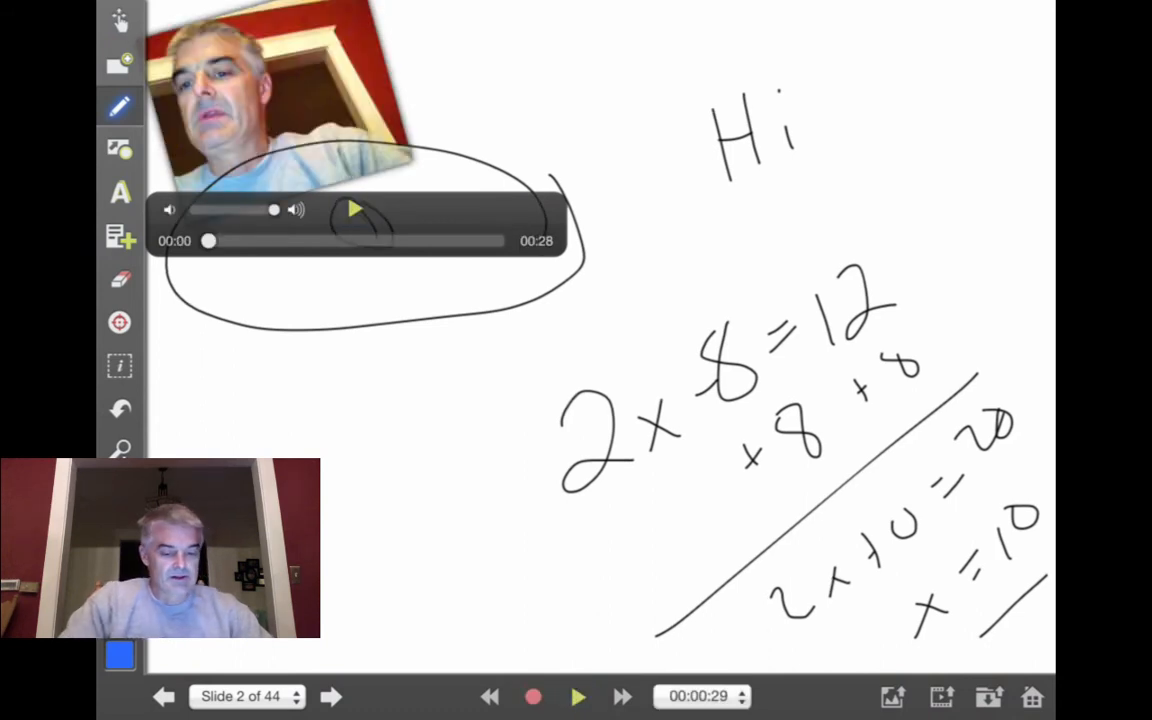
{"action": "left_click", "coordinate": [940, 696]}
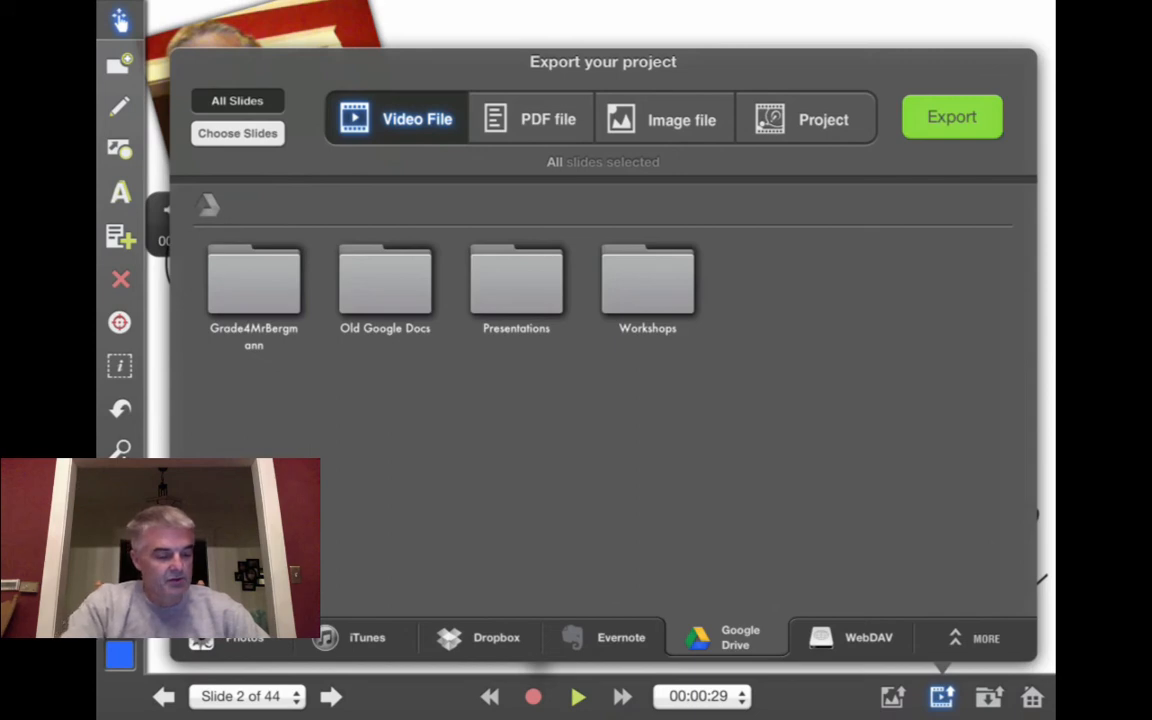
{"action": "left_click", "coordinate": [496, 636]}
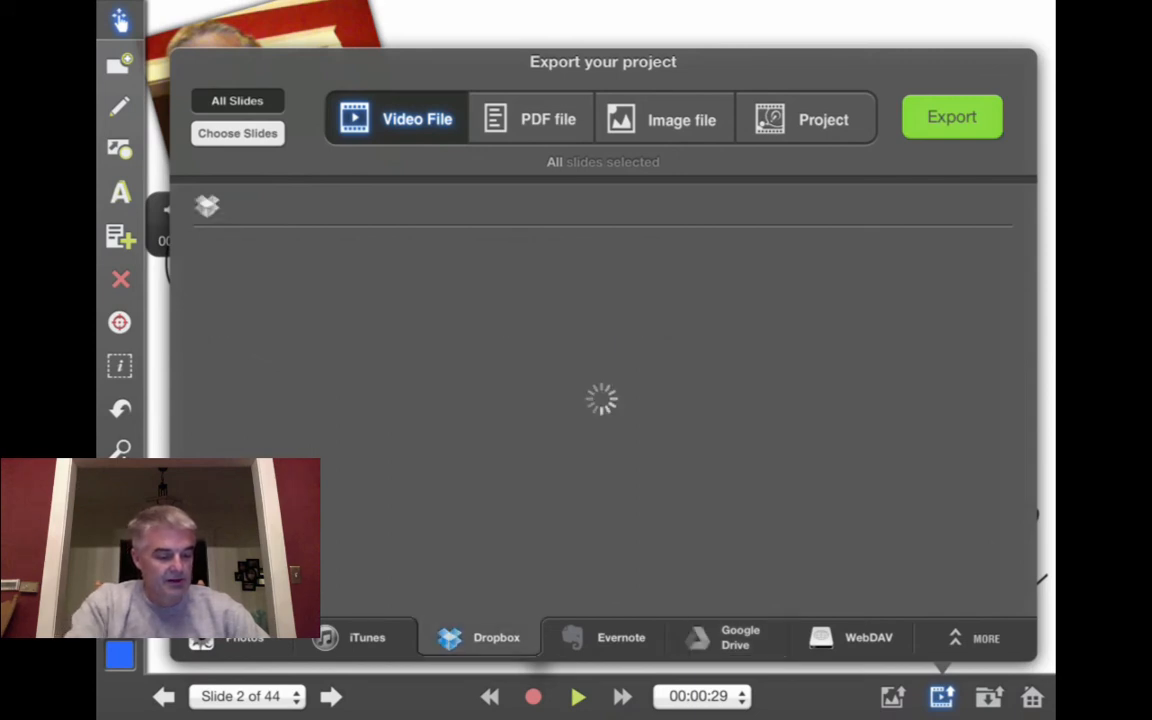
{"action": "left_click", "coordinate": [368, 636]}
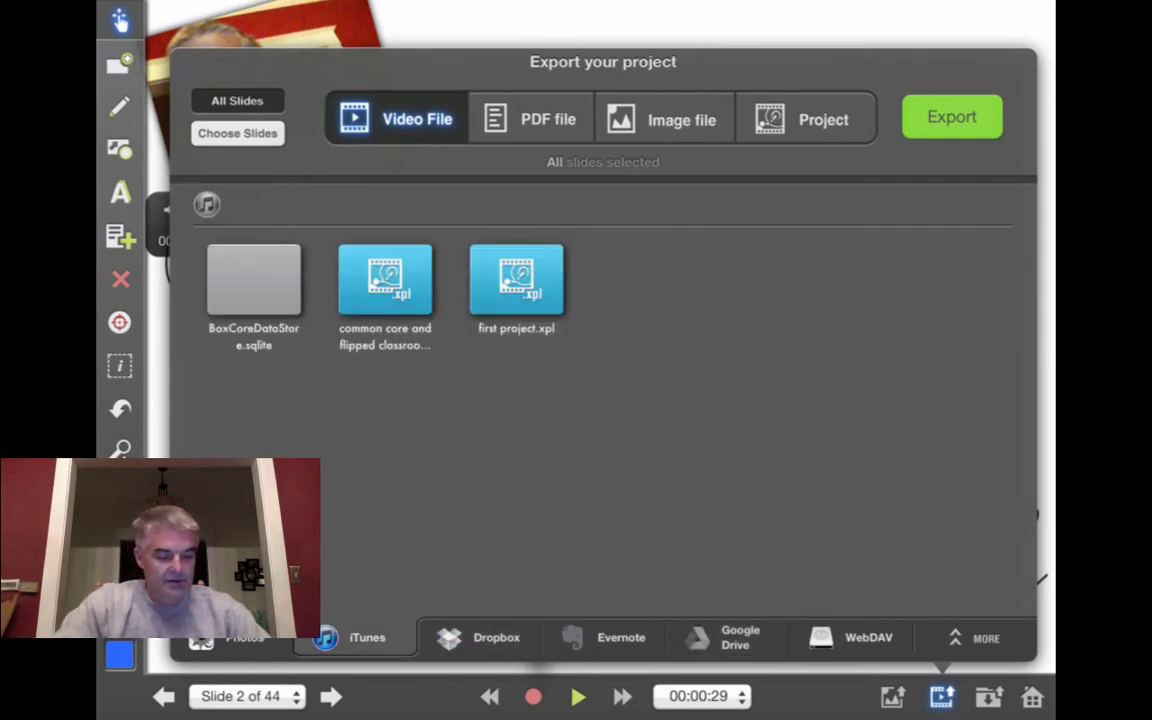
{"action": "left_click", "coordinate": [620, 636]}
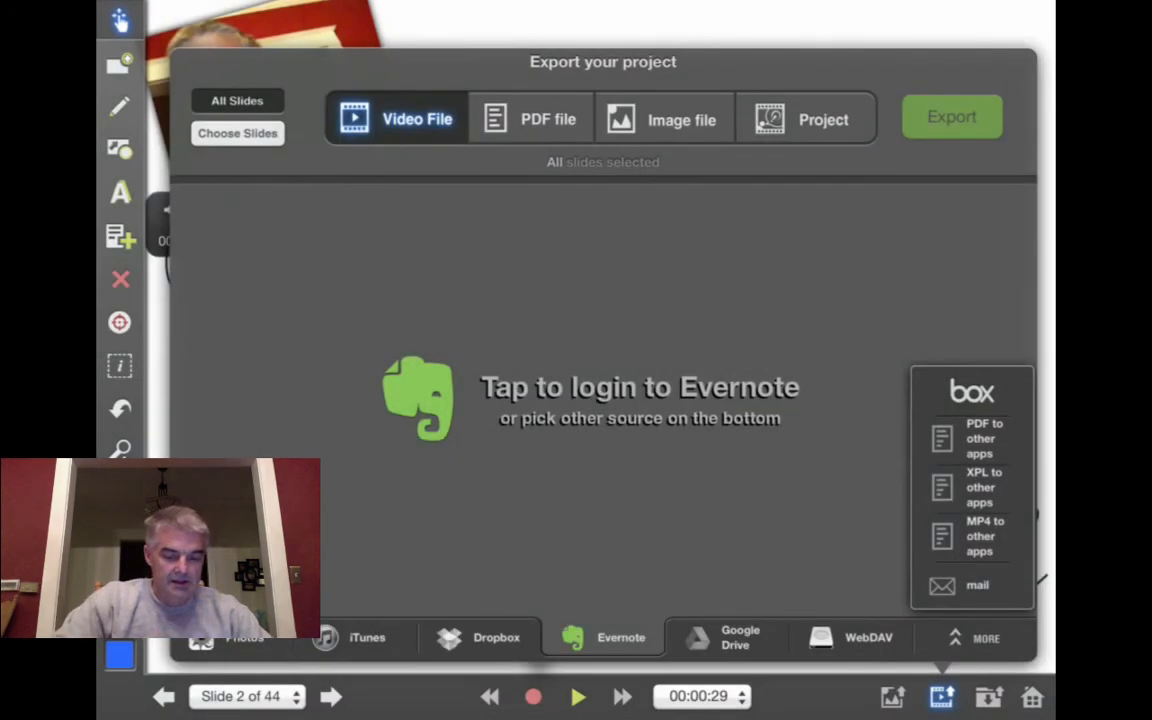
{"action": "left_click", "coordinate": [950, 116]}
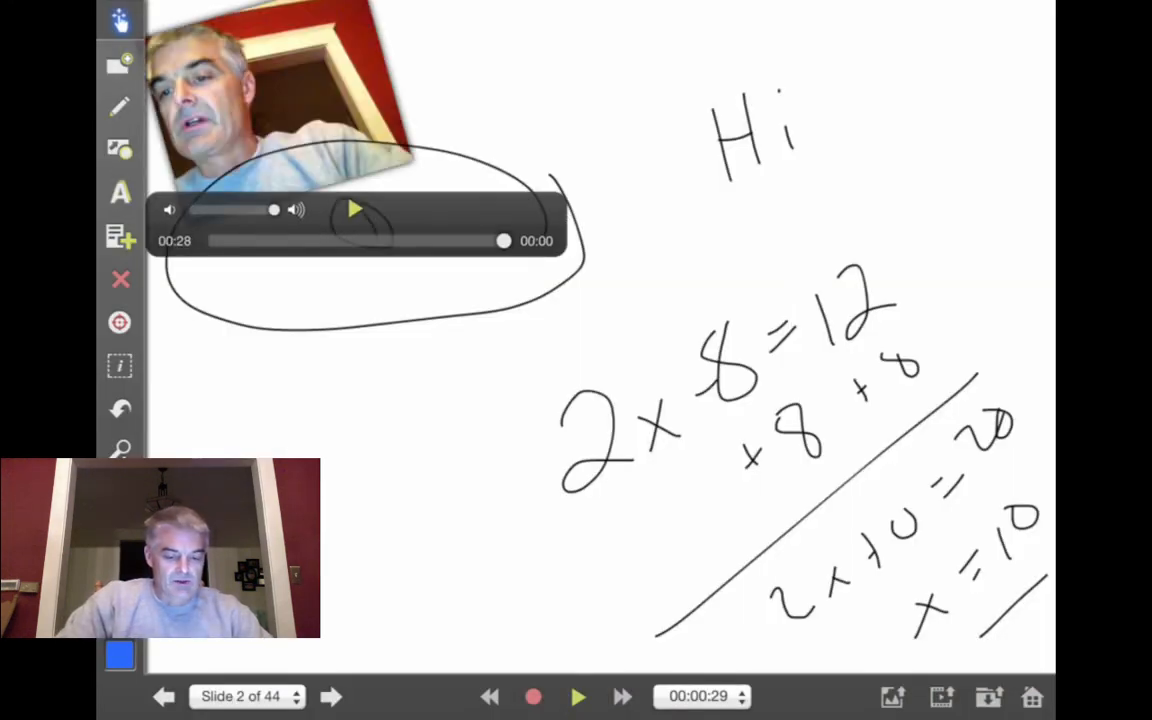
{"action": "left_click", "coordinate": [940, 696]}
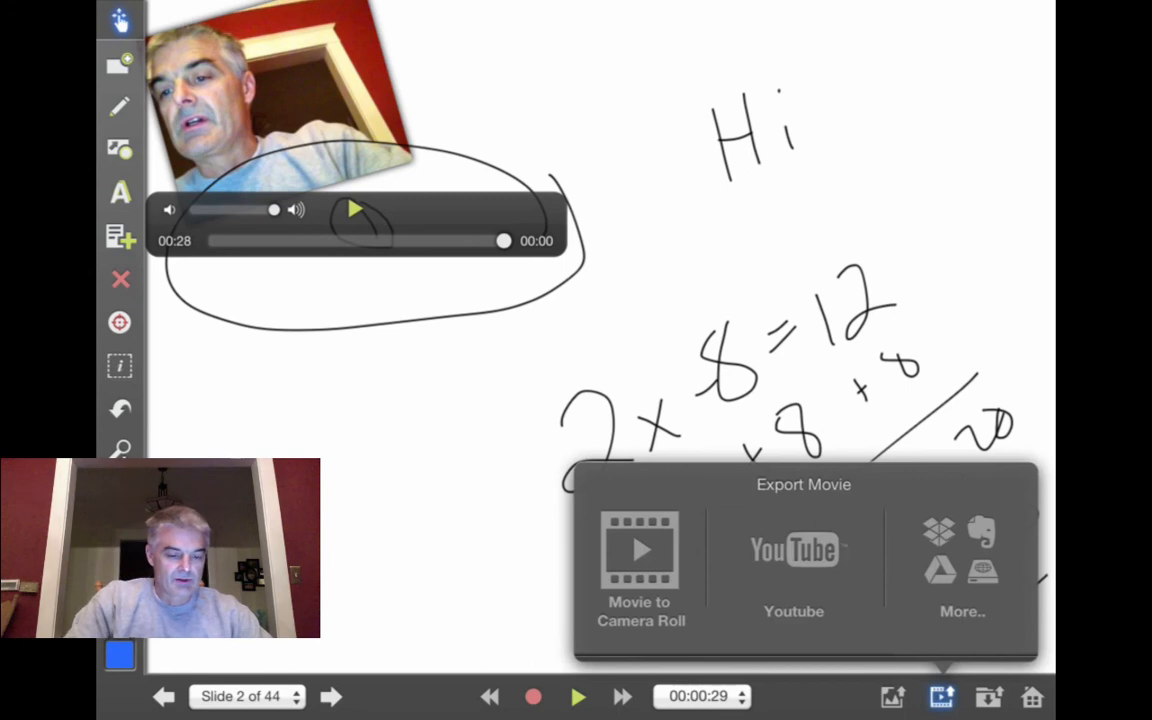
{"action": "left_click", "coordinate": [792, 560]}
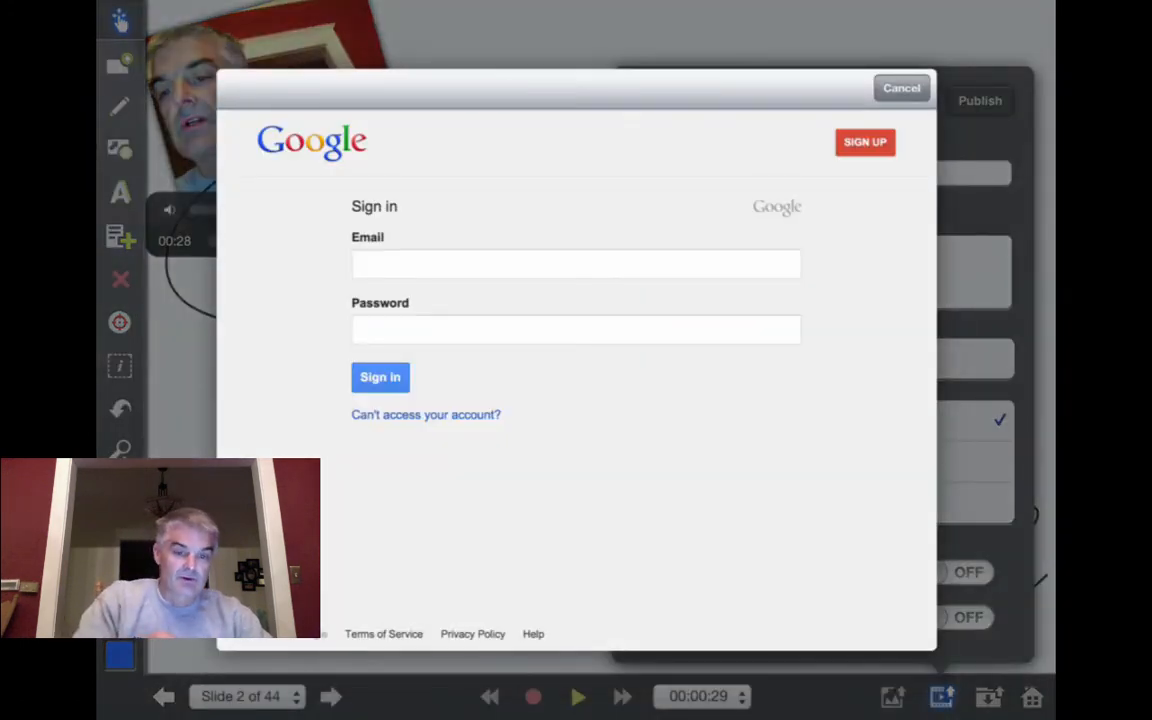
{"action": "left_click", "coordinate": [900, 88]}
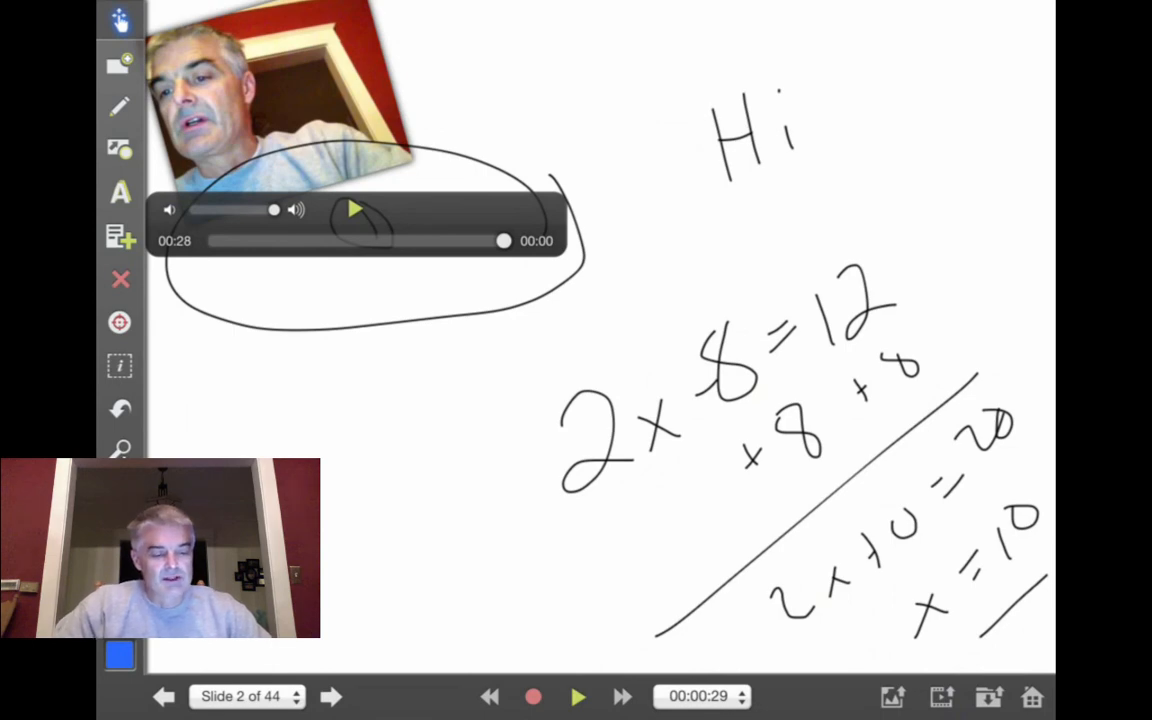